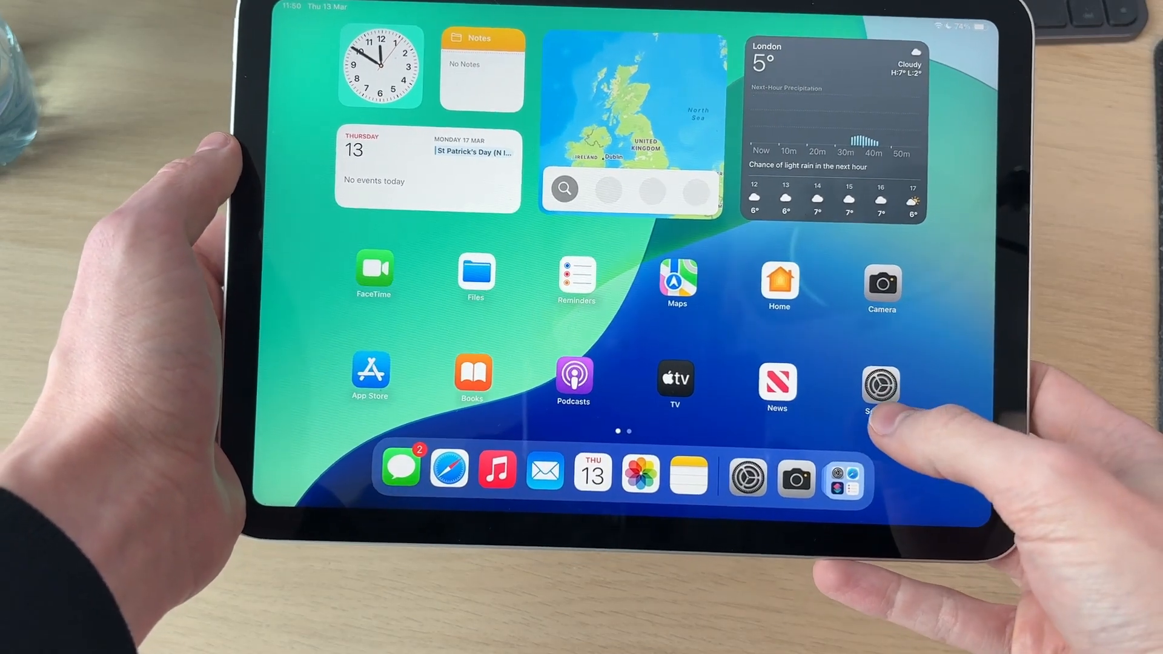
Launch Settings and view the Apple Account page with iCloud, Family and Find My
{"action": "left_click", "coordinate": [880, 384]}
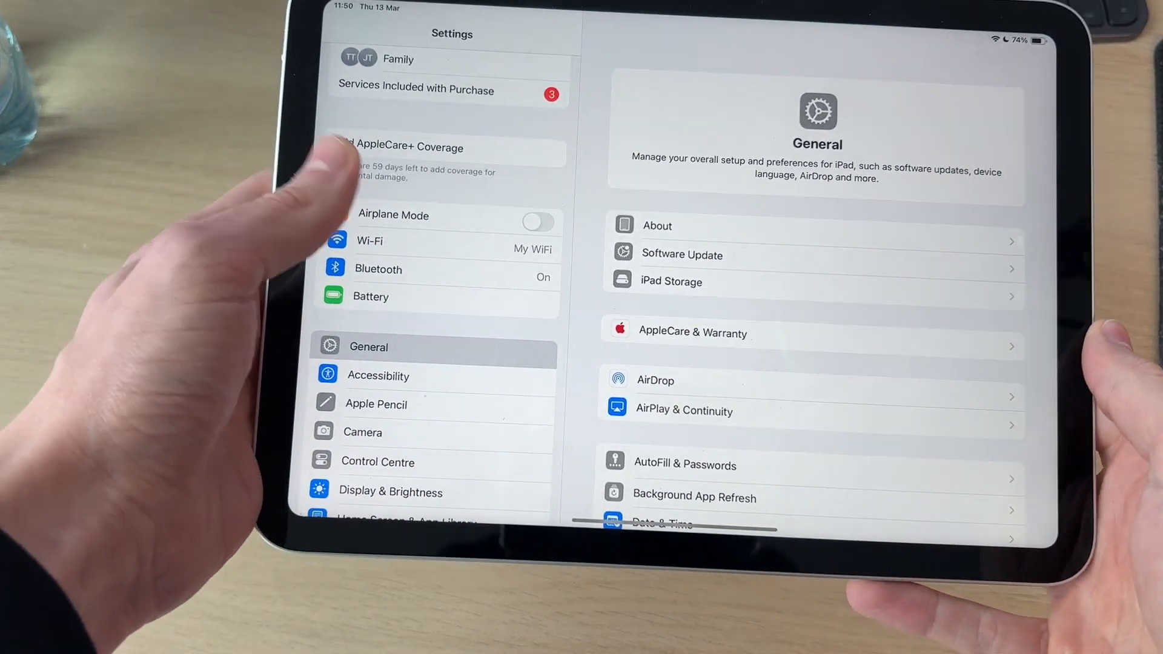
{"action": "scroll", "scroll_direction": "down", "scroll_amount": 3}
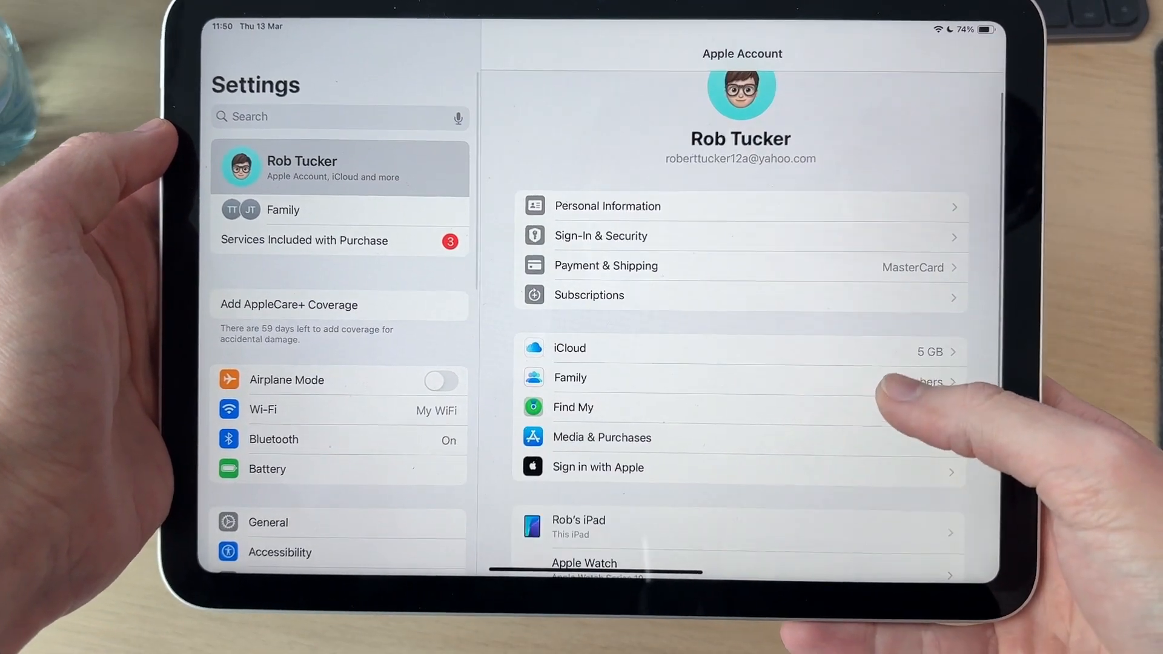
Check that iCloud Backup has Back Up This iPad switched on
{"action": "left_click", "coordinate": [569, 347]}
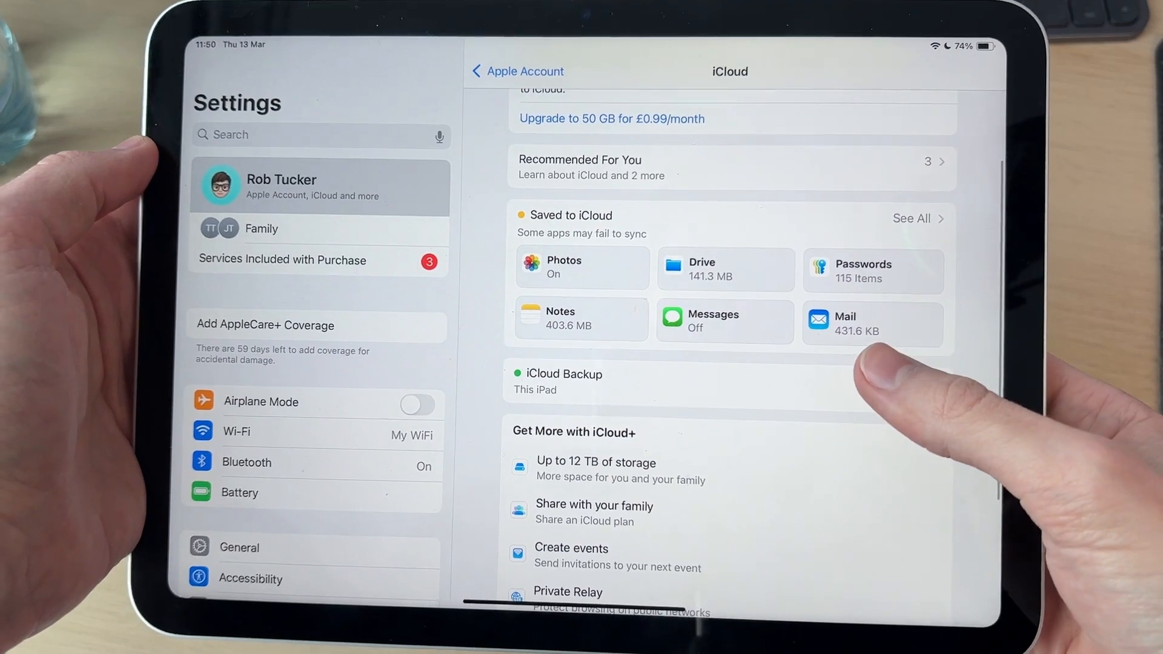
{"action": "left_click", "coordinate": [567, 381]}
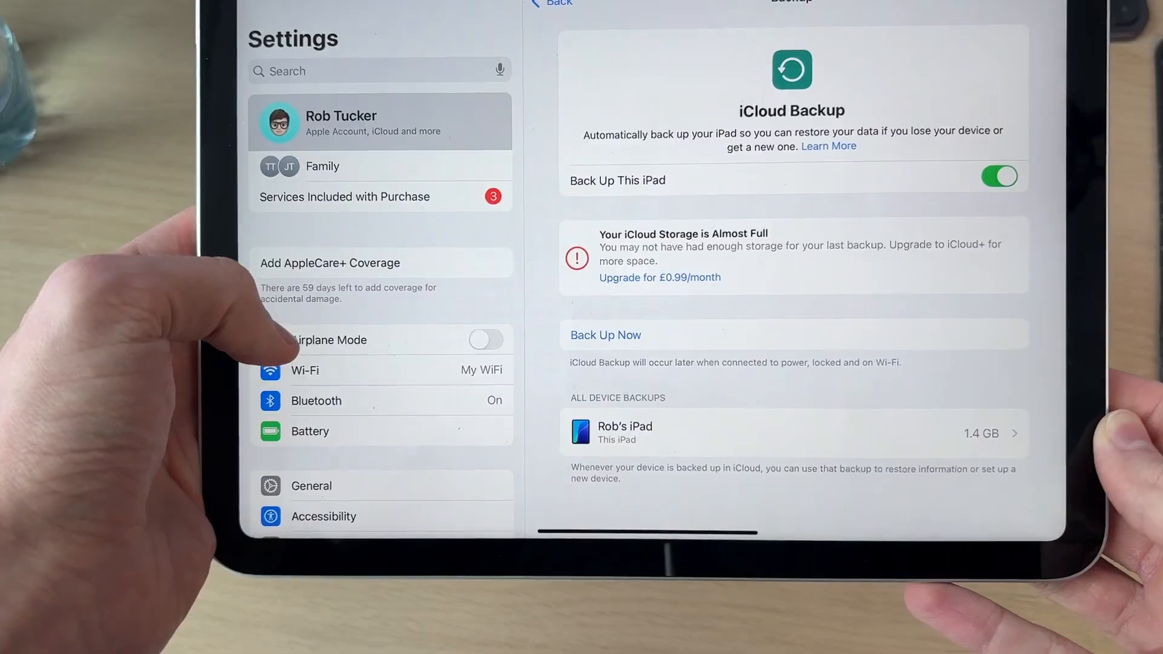
{"action": "scroll", "scroll_direction": "down", "scroll_amount": 3}
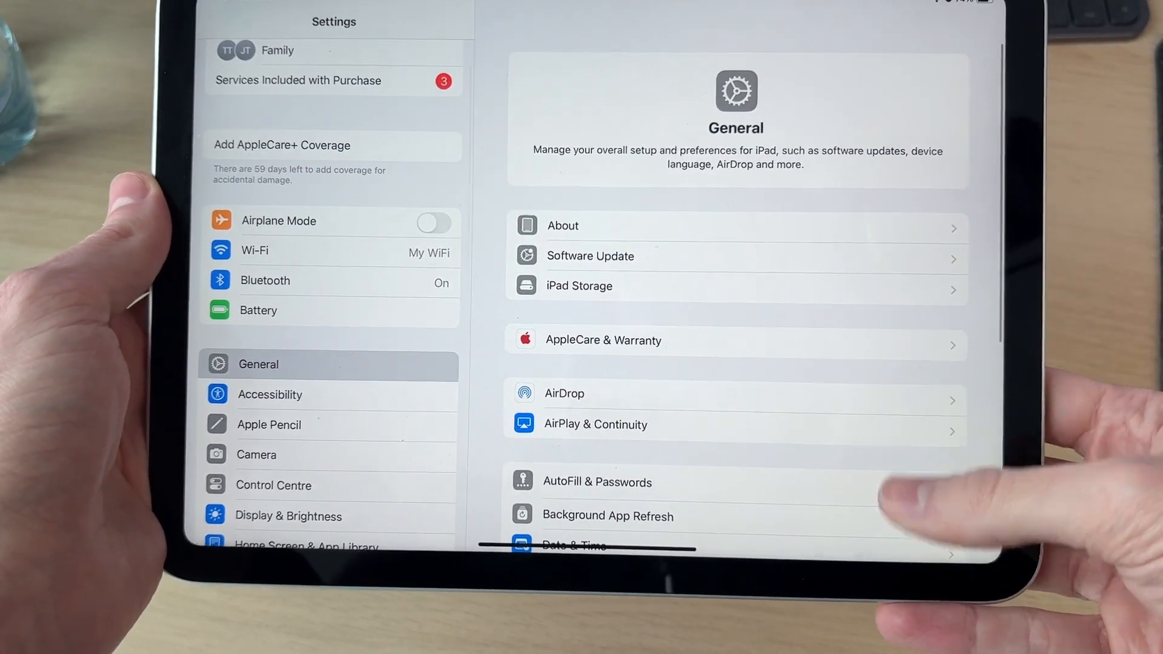
Scroll the General page down to the Reset and Erase All Content and Settings options
{"action": "scroll", "scroll_direction": "down", "scroll_amount": 3}
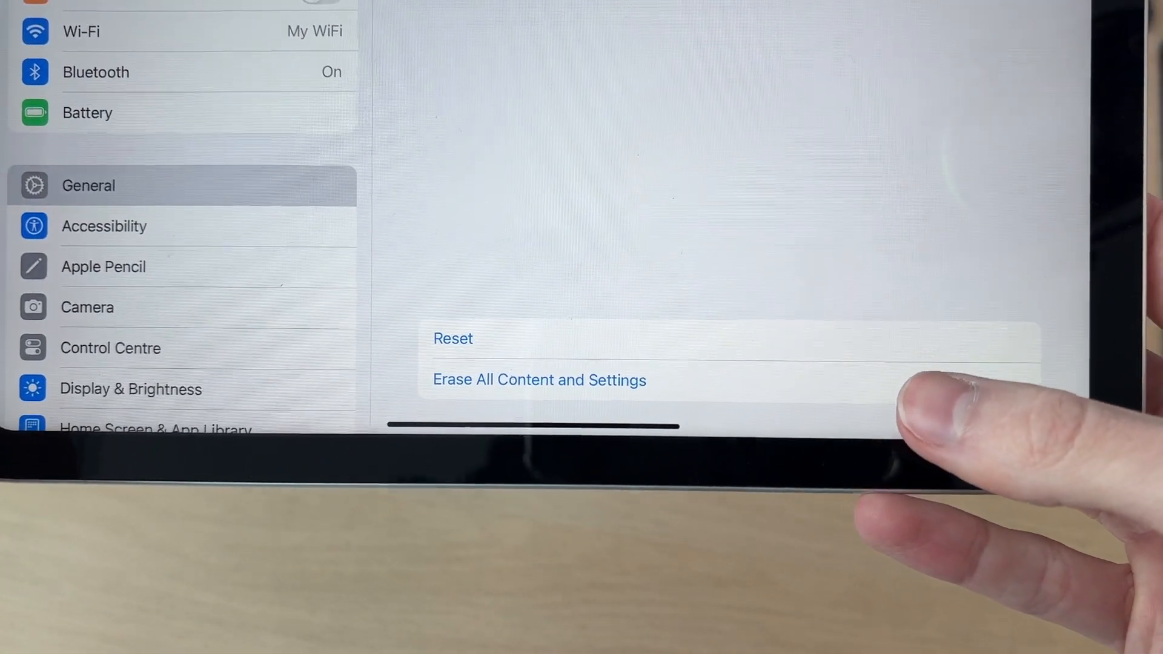
Start Erase All Content and Settings and continue to the cannot-be-undone confirmation
{"action": "left_click", "coordinate": [539, 380]}
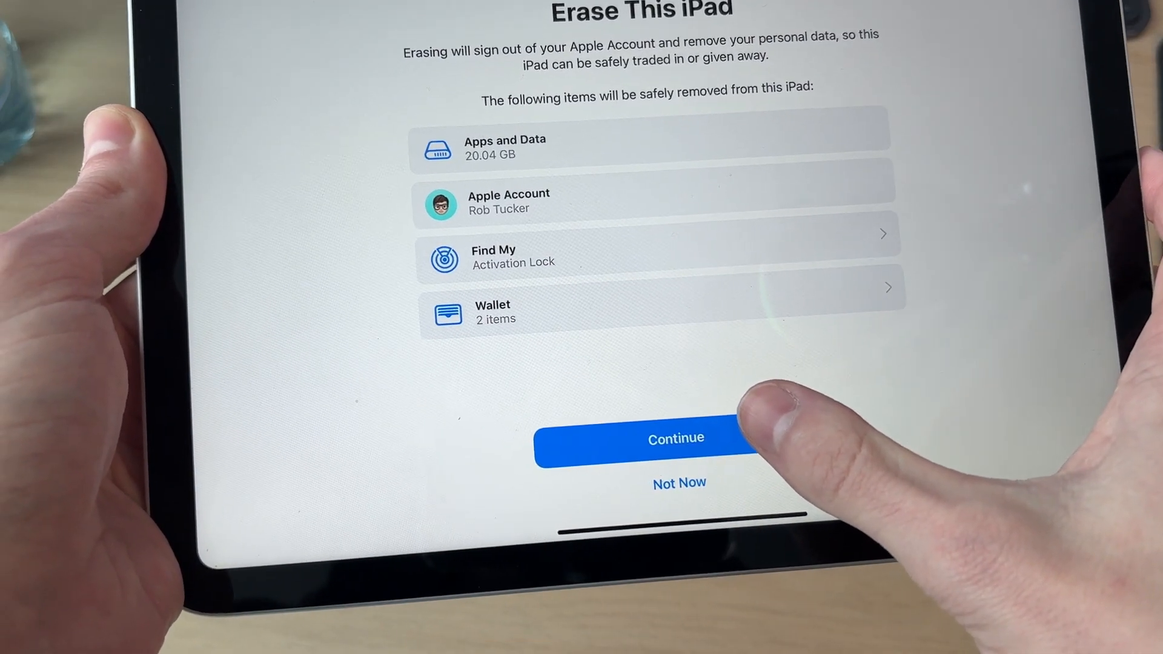
{"action": "left_click", "coordinate": [674, 438]}
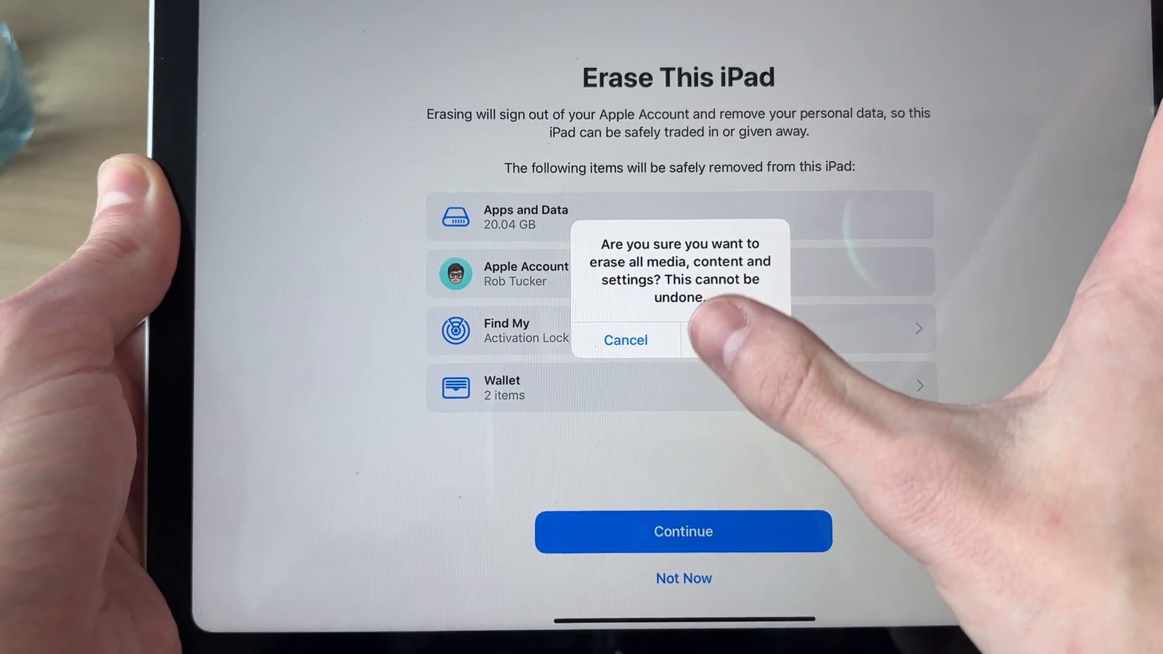